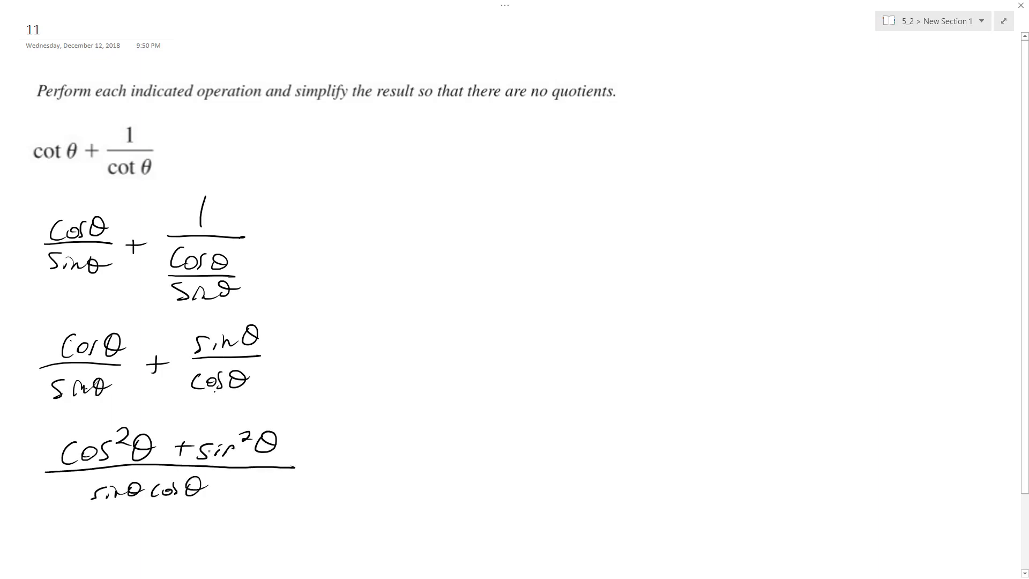
- Circle the cos²θ + sin²θ numerator, write 1/(sinθ cosθ), draw an arrow, and begin the quotient-free form
drag(309, 459, 331, 469)
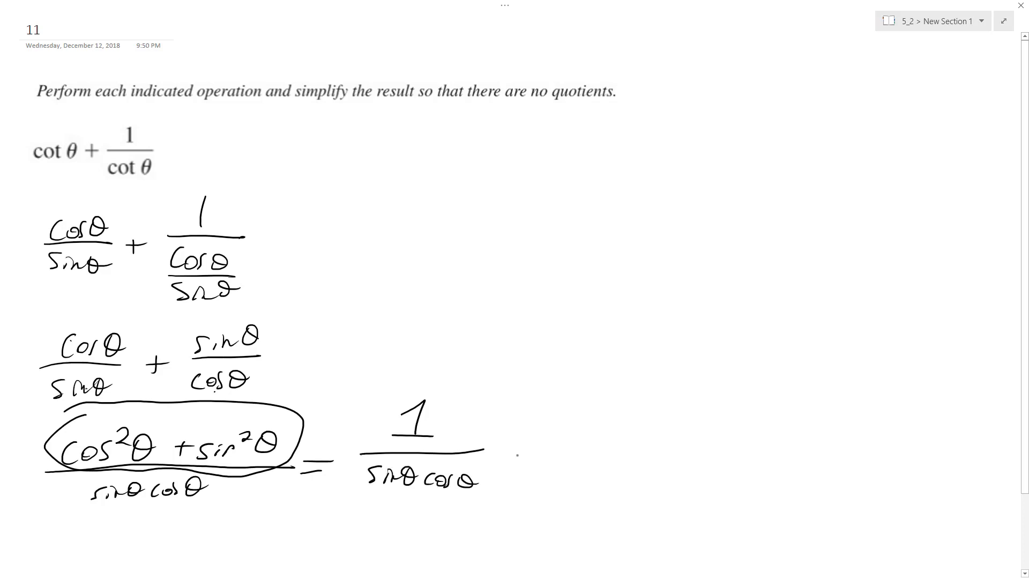
drag(505, 433, 532, 452)
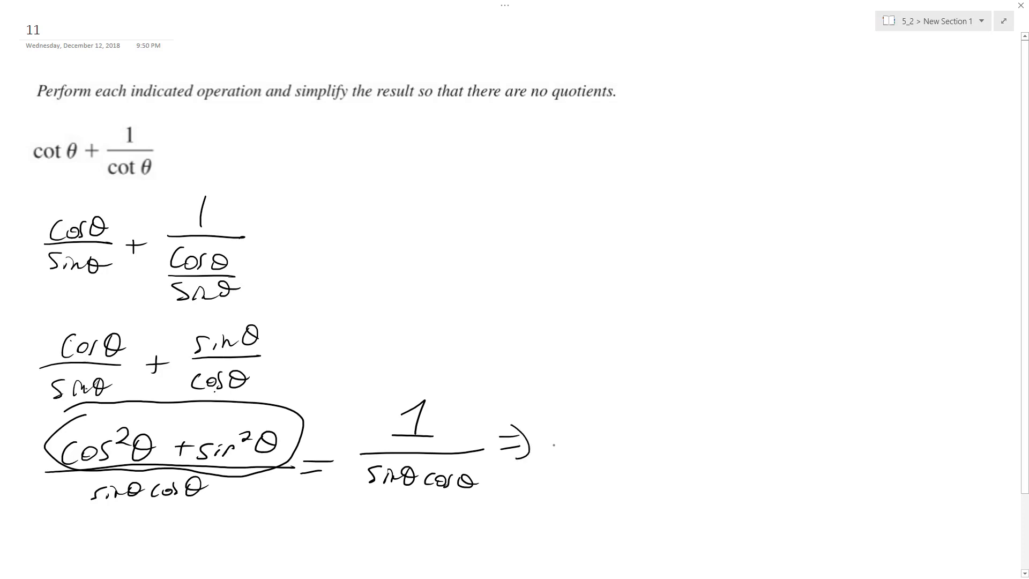
drag(570, 420, 587, 387)
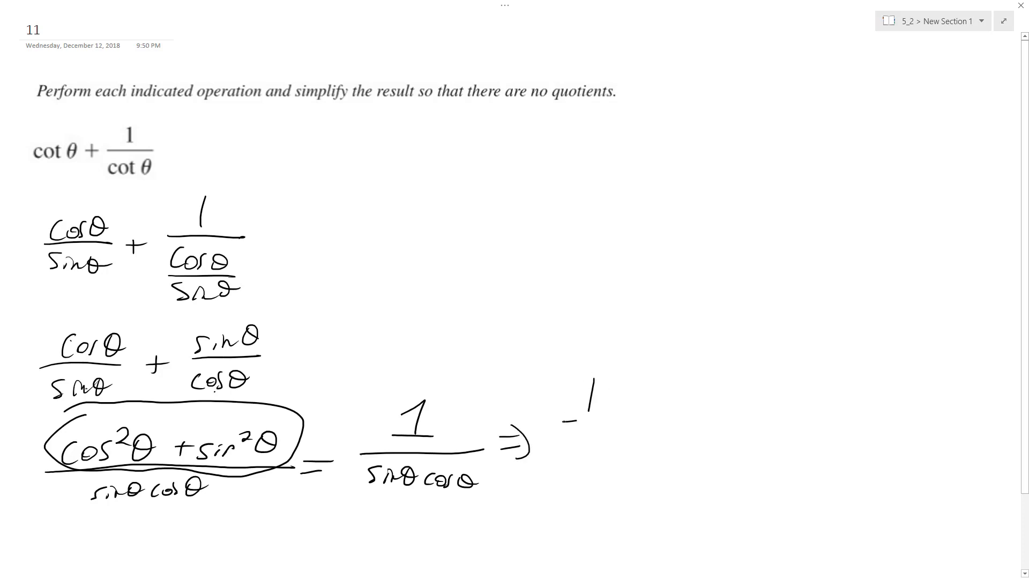